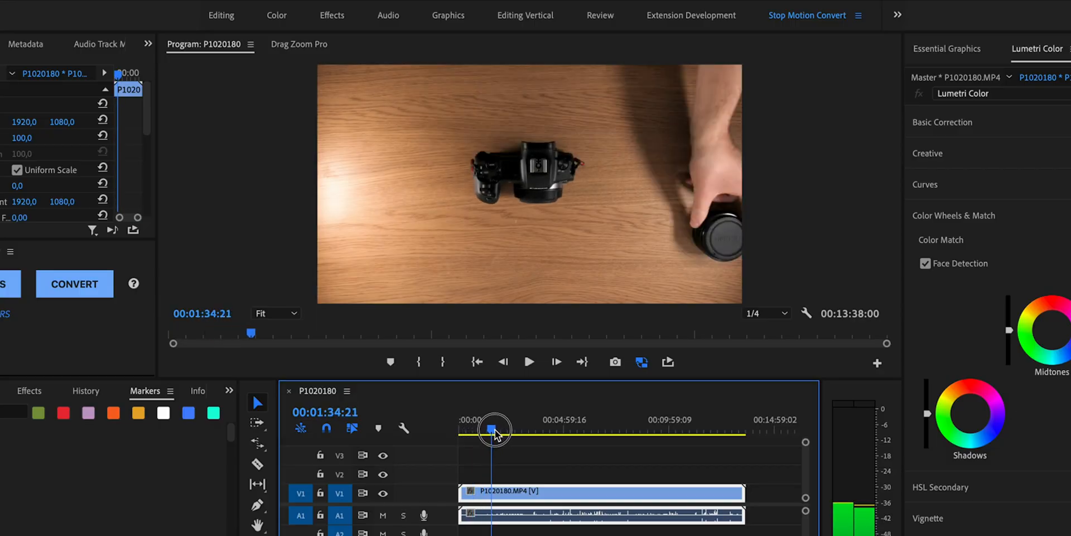
# Scrub through the tabletop footage to preview the camera and lens being handled
pyautogui.moveTo(492, 429); pyautogui.dragTo(519, 429)
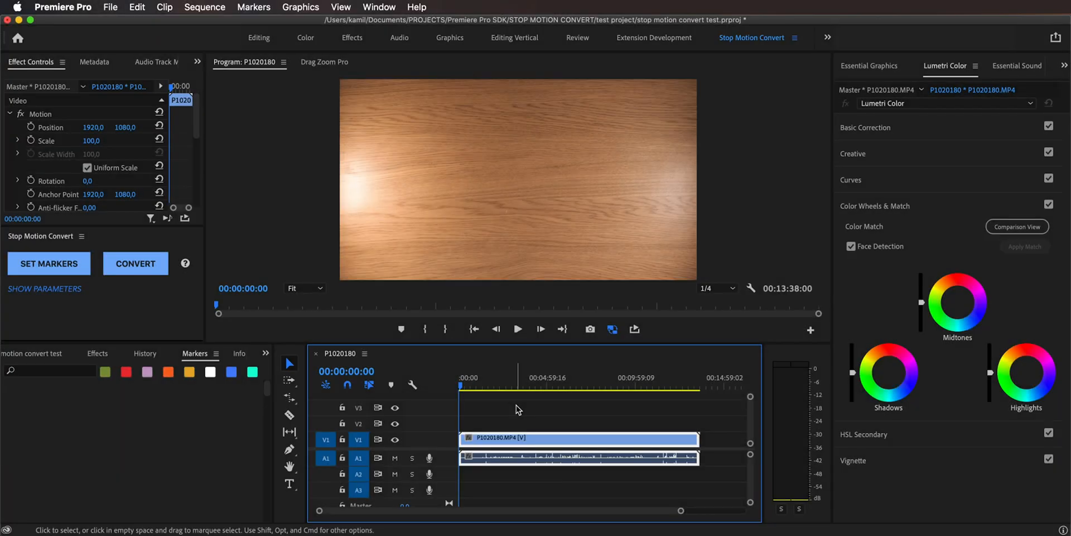
pyautogui.moveTo(615, 421)
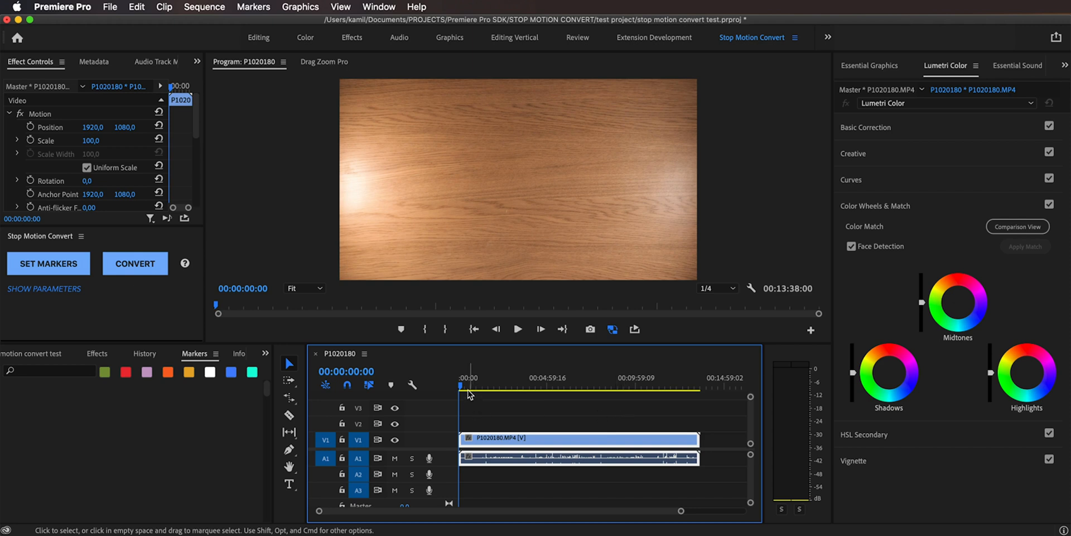
pyautogui.moveTo(461, 386); pyautogui.dragTo(483, 386)
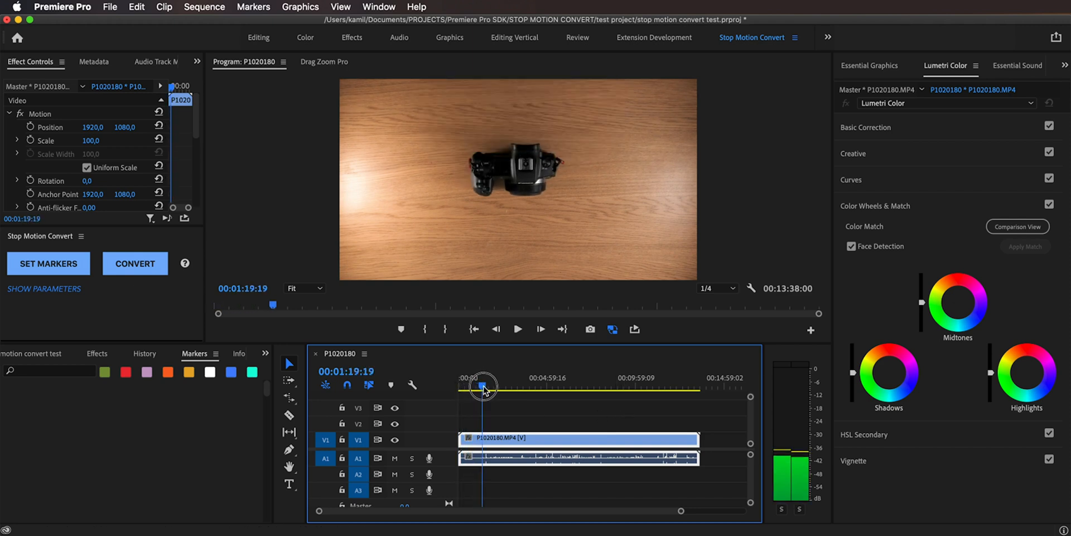
pyautogui.moveTo(482, 389); pyautogui.dragTo(502, 388)
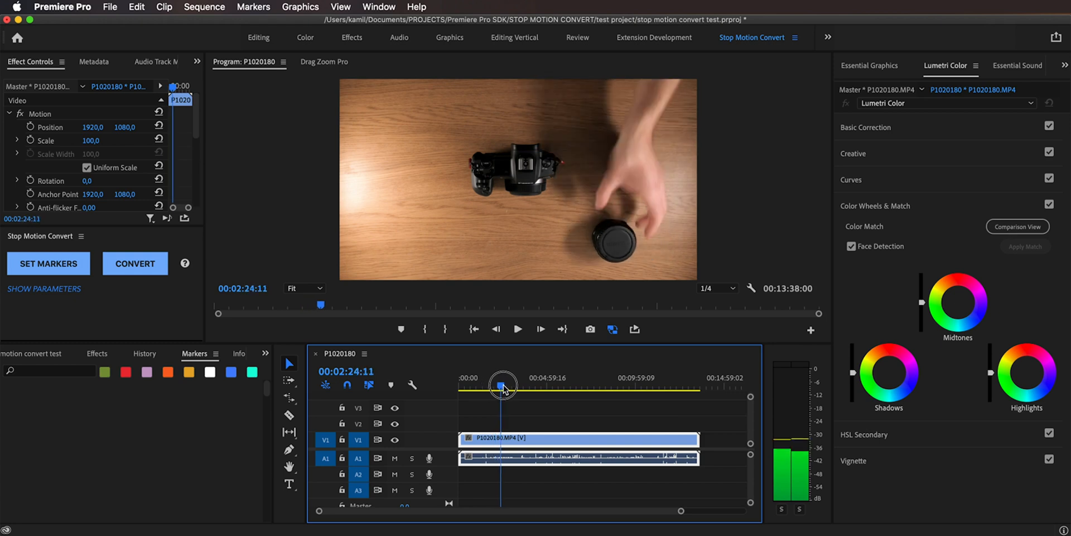
pyautogui.moveTo(502, 382); pyautogui.dragTo(521, 383)
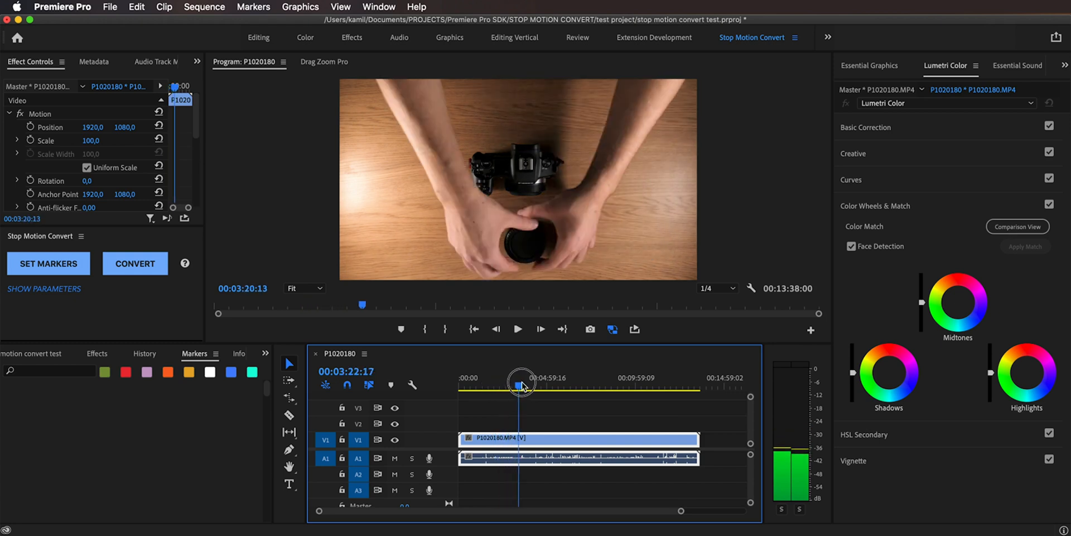
pyautogui.moveTo(522, 383); pyautogui.dragTo(563, 380)
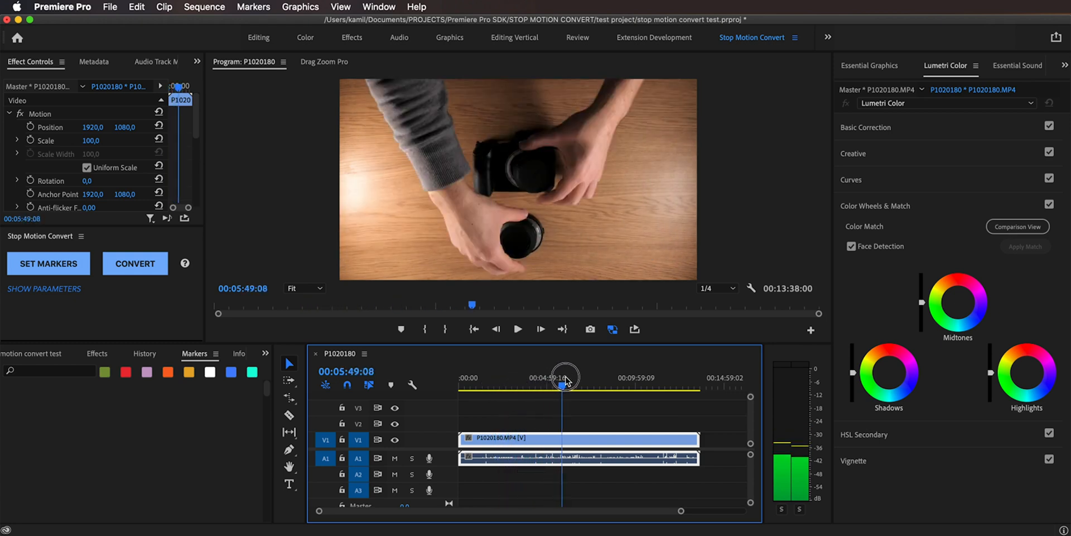
pyautogui.moveTo(566, 380); pyautogui.dragTo(628, 380)
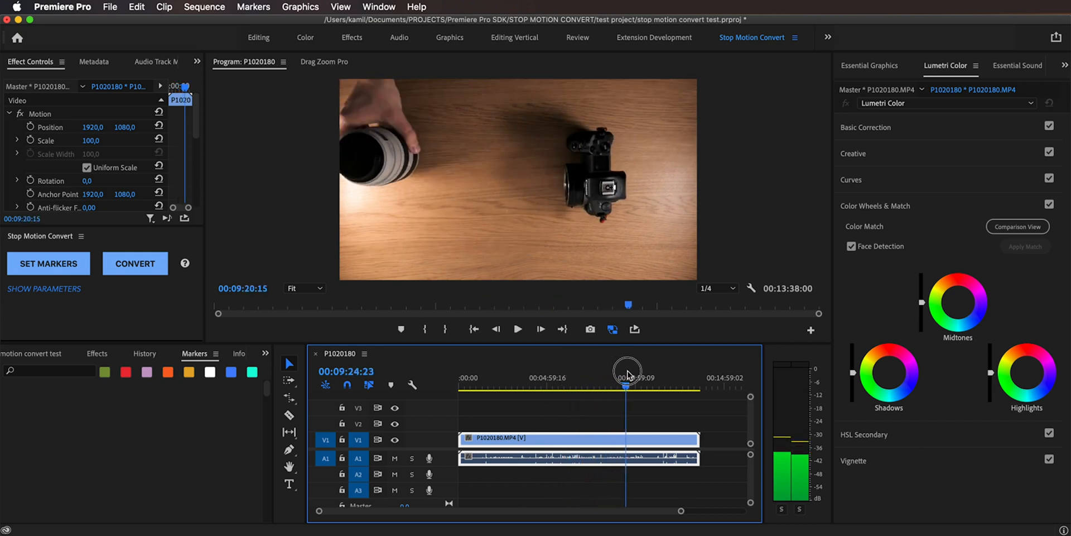
pyautogui.moveTo(627, 371); pyautogui.dragTo(627, 371)
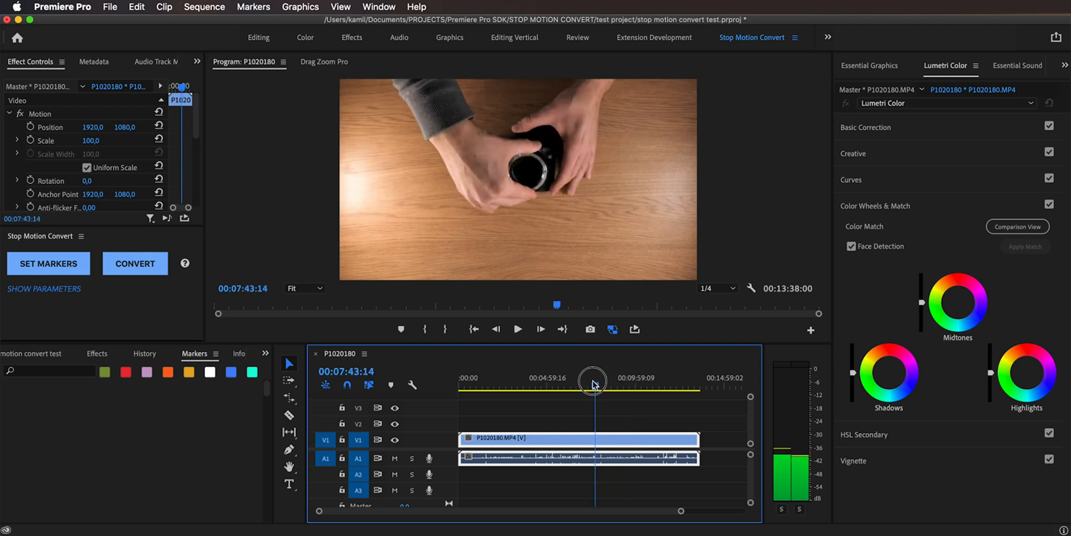
pyautogui.moveTo(592, 383); pyautogui.dragTo(537, 388)
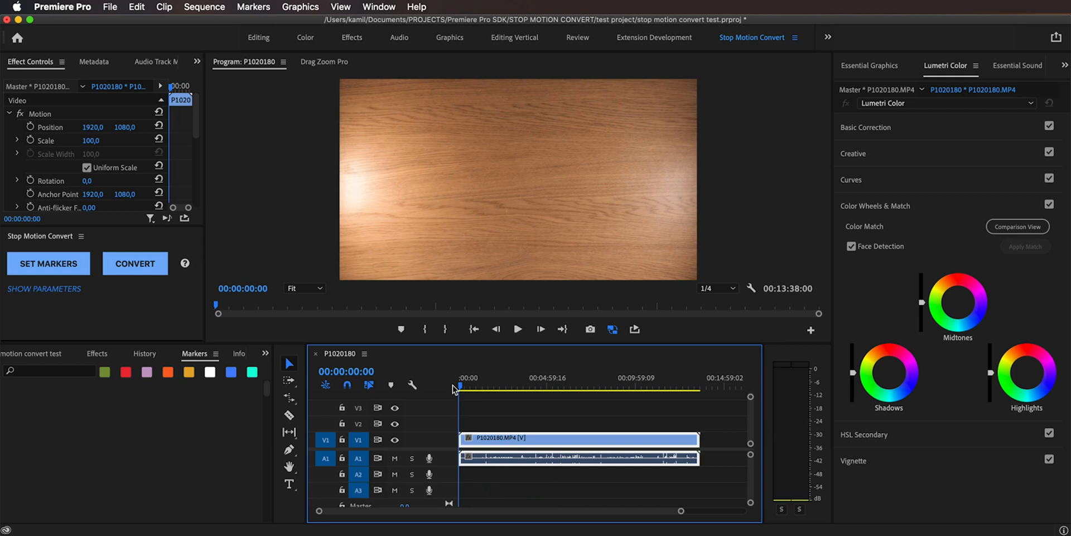
pyautogui.moveTo(440, 201)
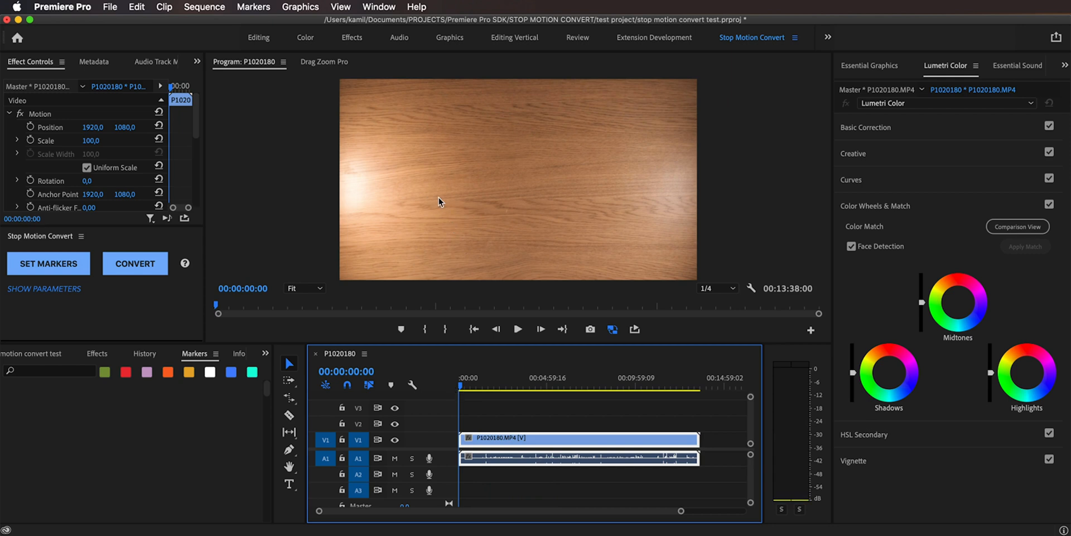
# Run SET MARKERS from the Stop Motion Convert extension to mark frames across the clip
pyautogui.click(380, 7)
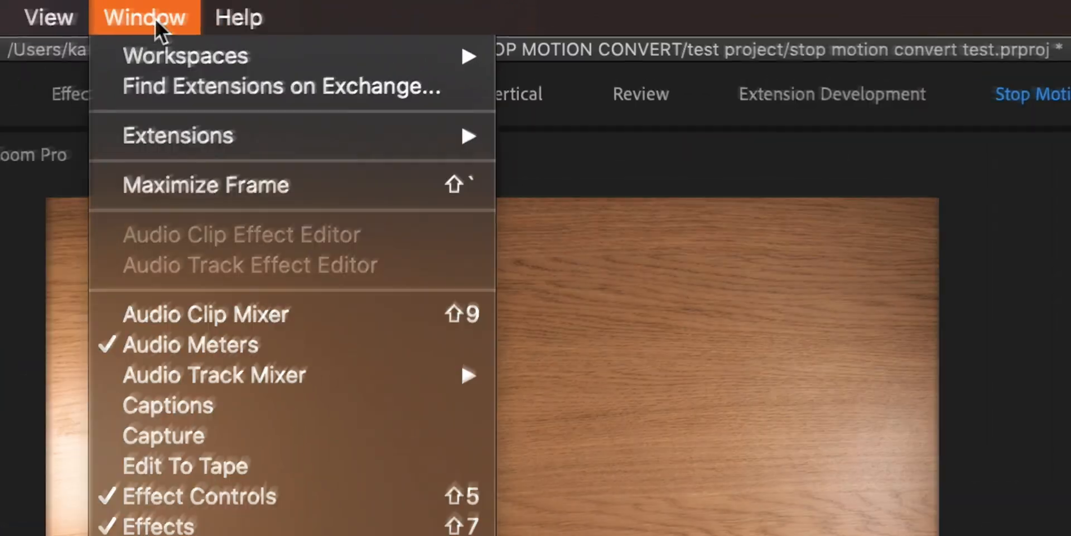
pyautogui.moveTo(178, 135)
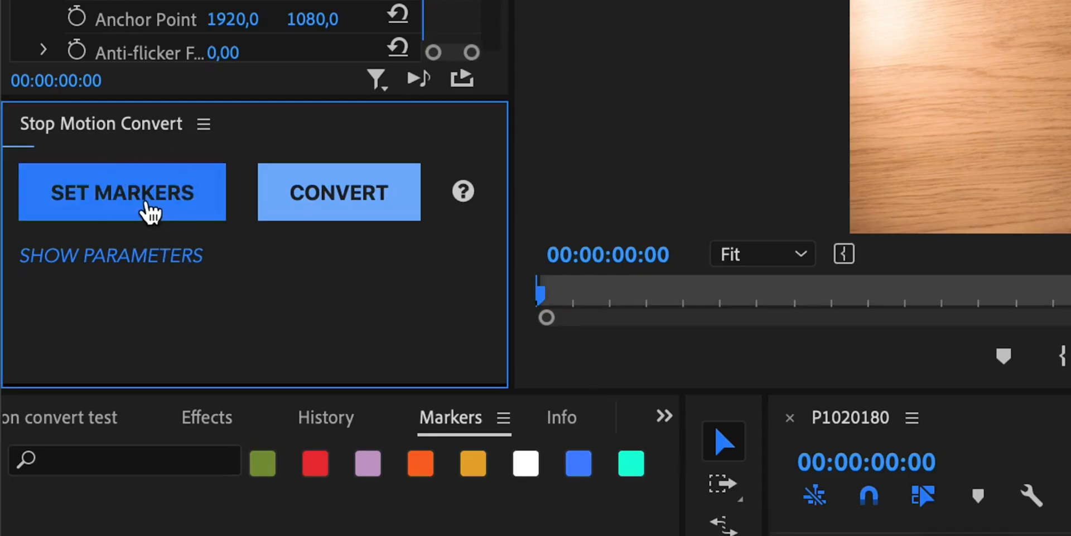
pyautogui.click(338, 191)
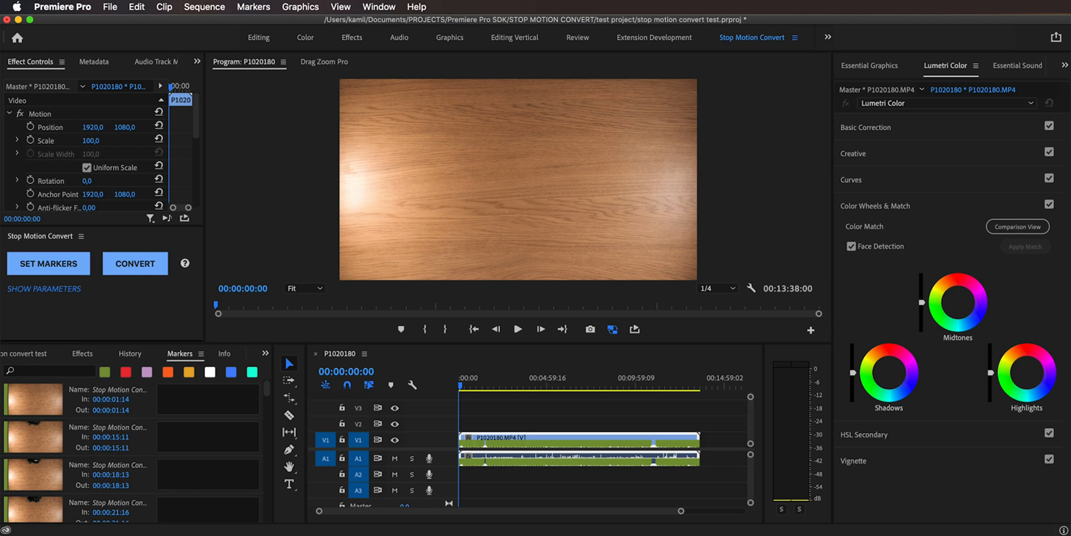
# Review the generated Stop Motion Convert markers by scrolling through the Markers panel
pyautogui.click(379, 7)
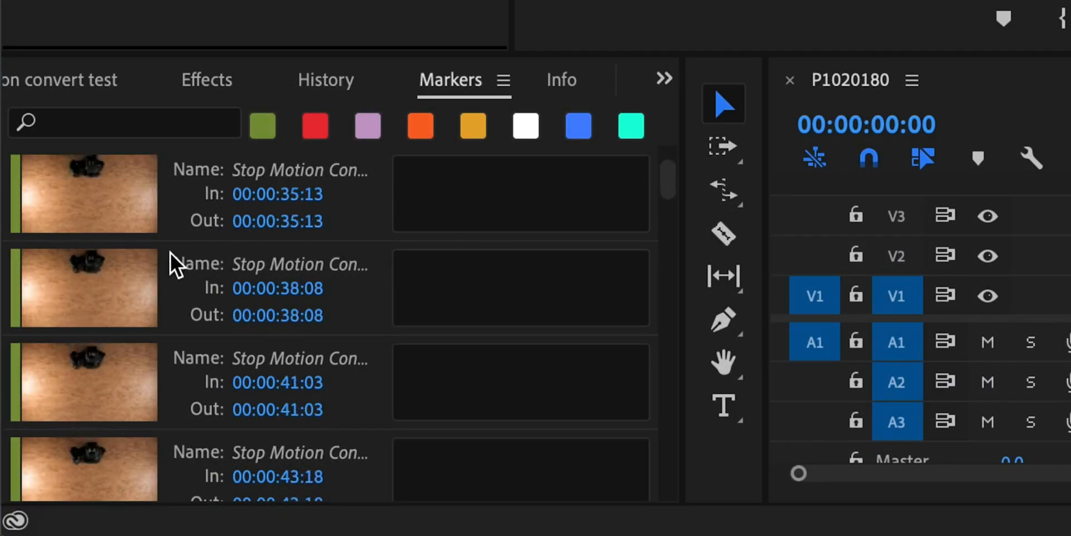
pyautogui.scroll(-3)
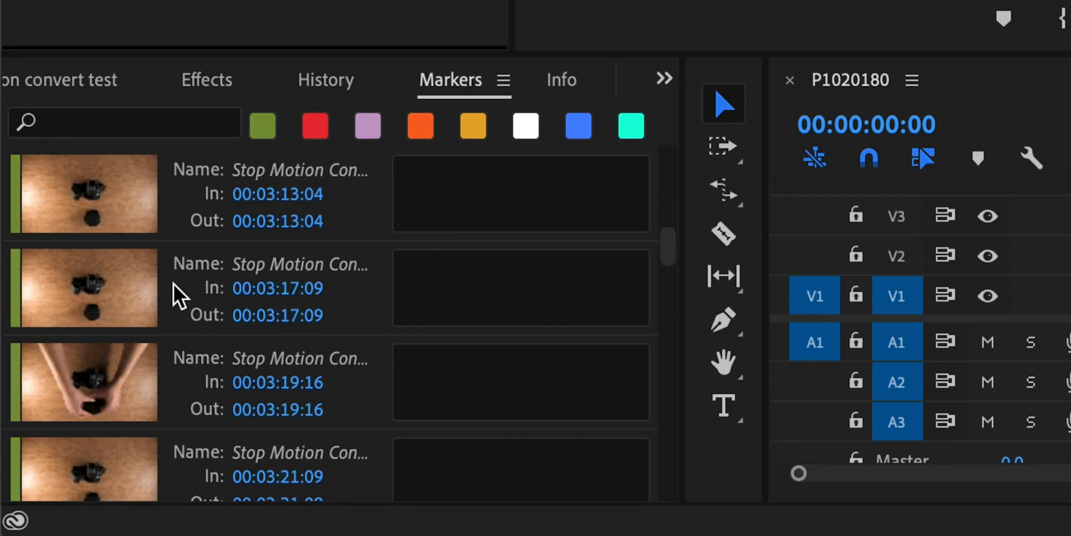
pyautogui.scroll(-3)
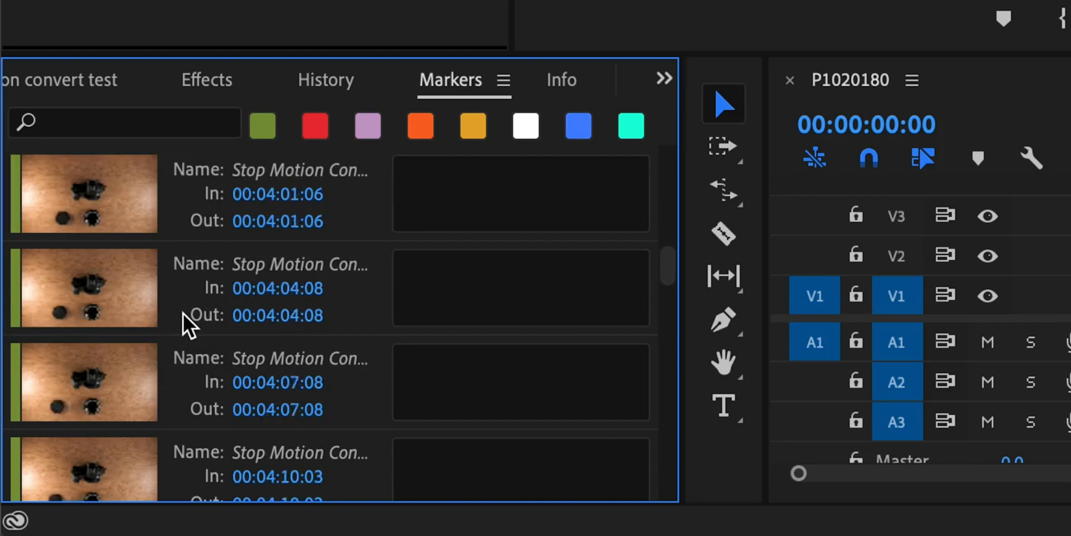
pyautogui.scroll(-3)
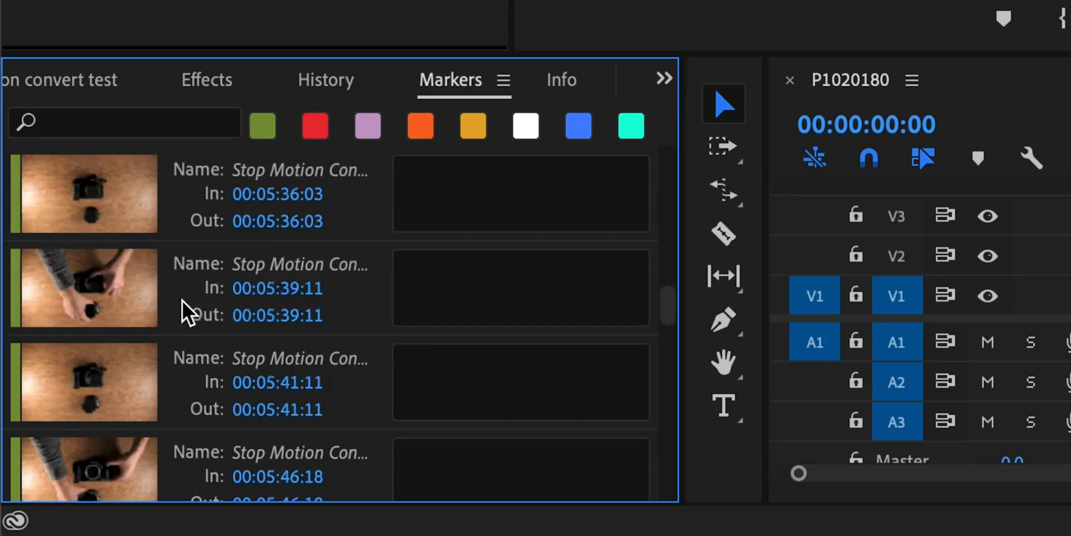
pyautogui.scroll(-3)
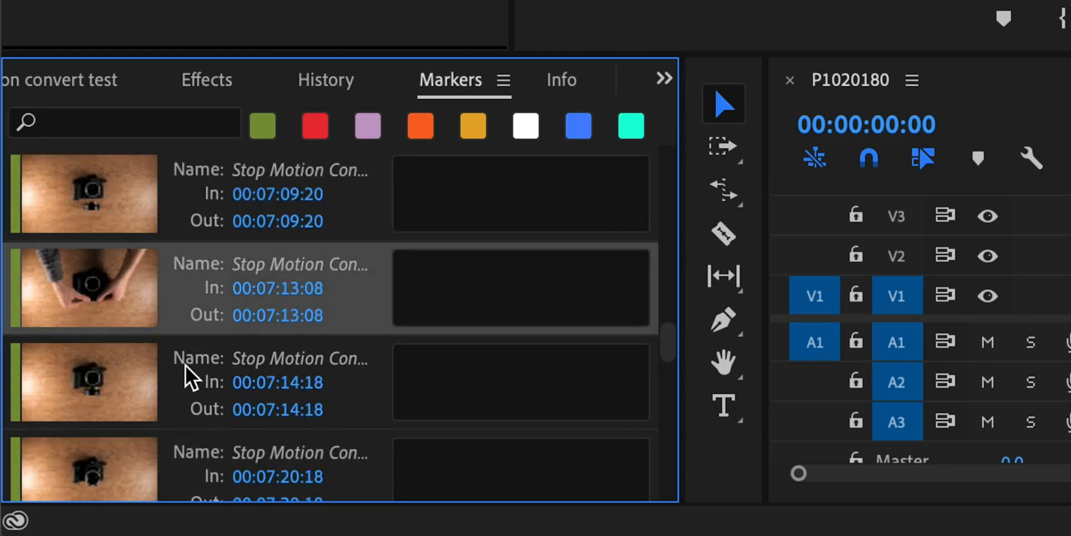
pyautogui.scroll(-3)
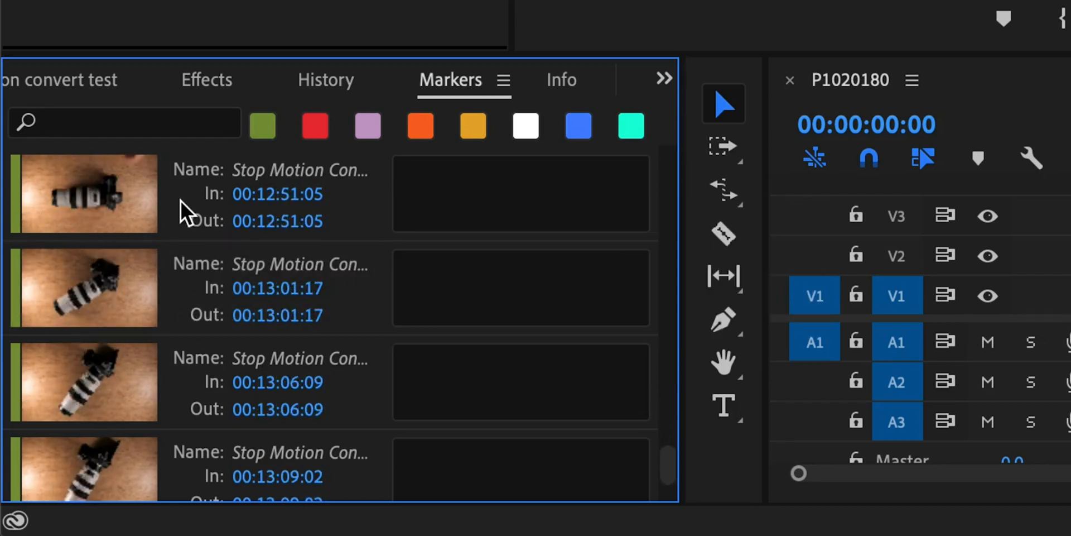
# Delete the first marker at 00:00:01:14 so the list begins around fifteen seconds
pyautogui.press('Backspace')
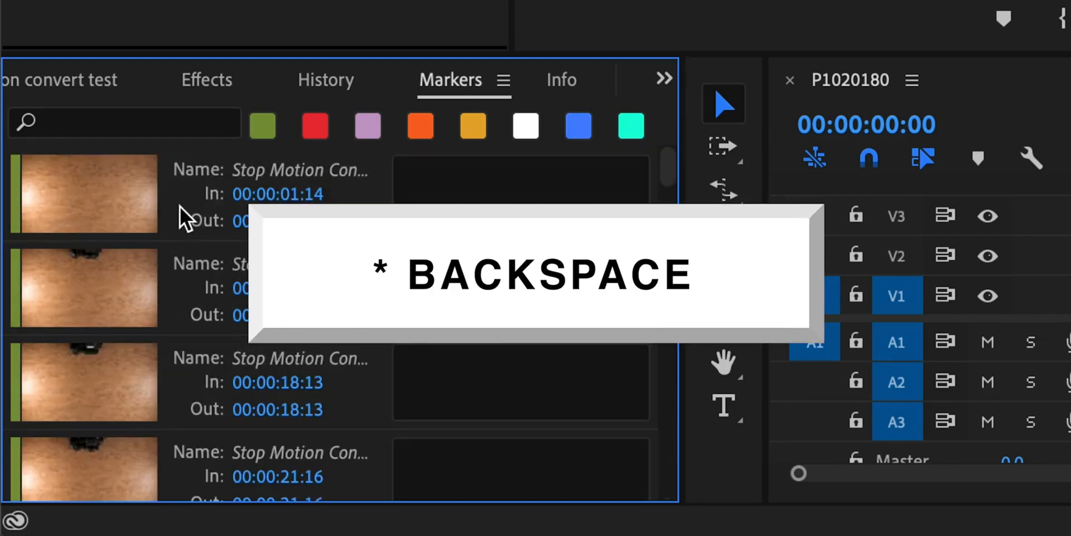
pyautogui.press('backspace')
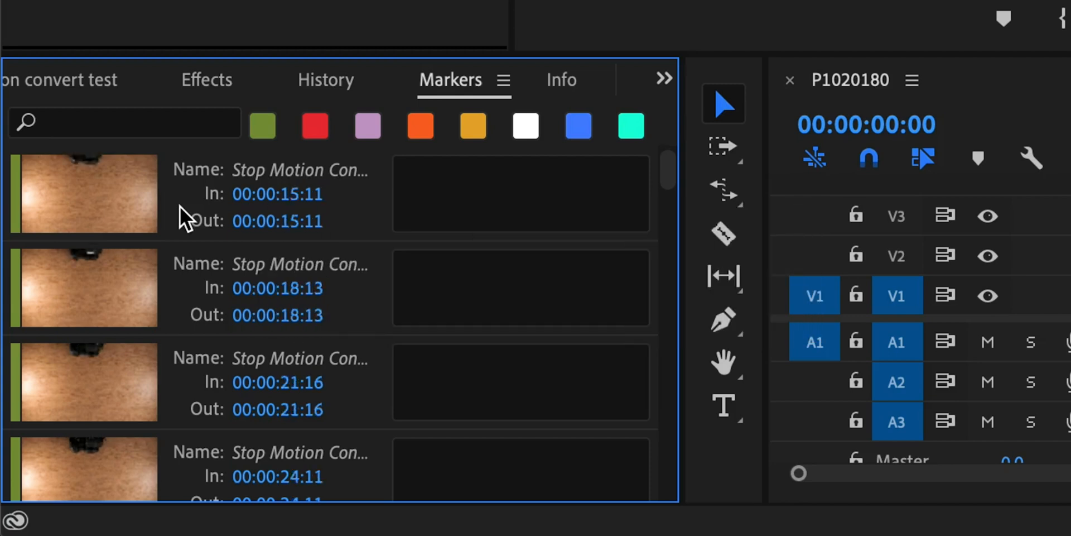
pyautogui.scroll(-3)
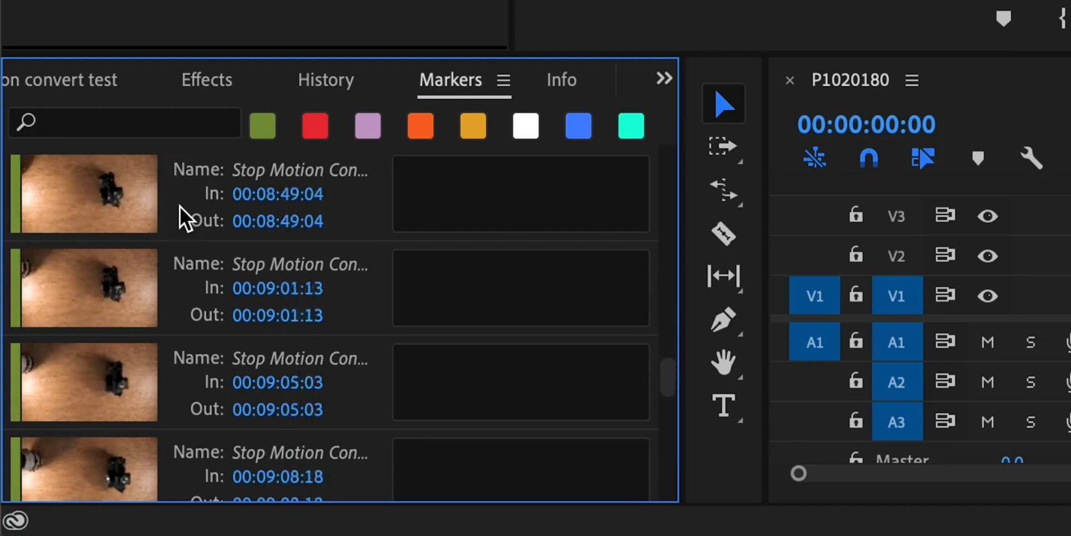
pyautogui.scroll(-3)
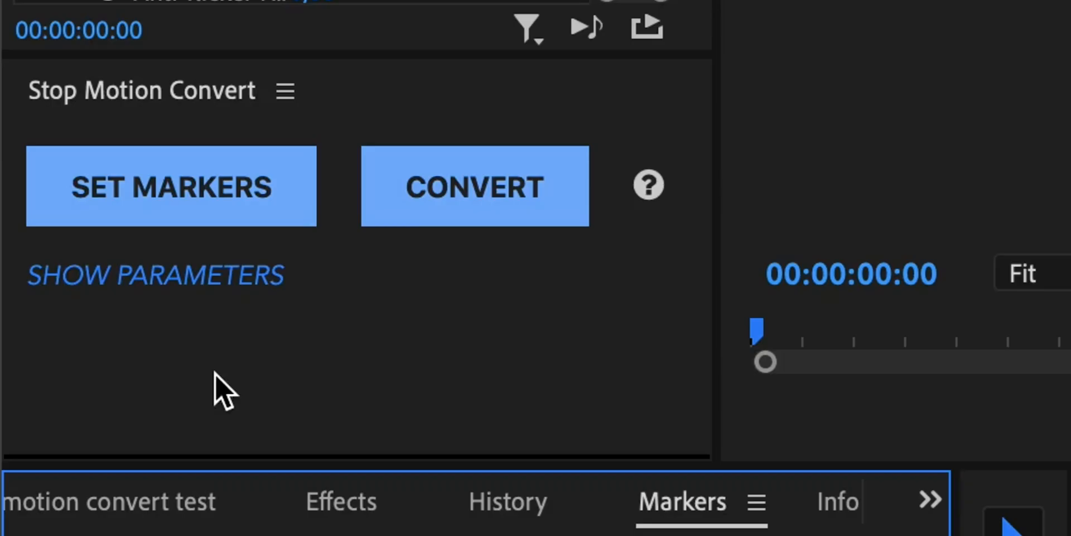
# Show the converter parameters, Threshold 40 and Certainty 8
pyautogui.click(155, 275)
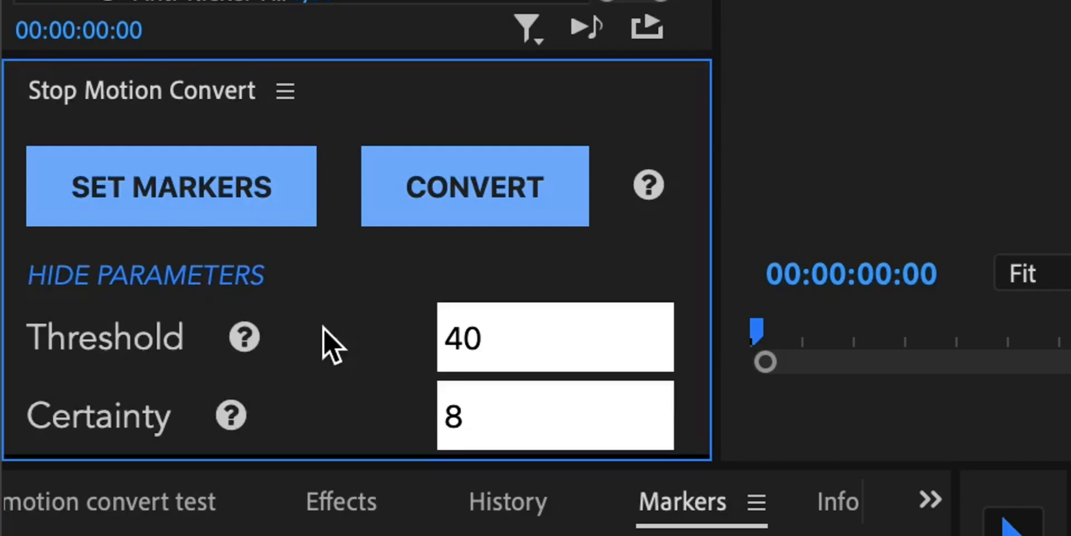
pyautogui.moveTo(383, 361)
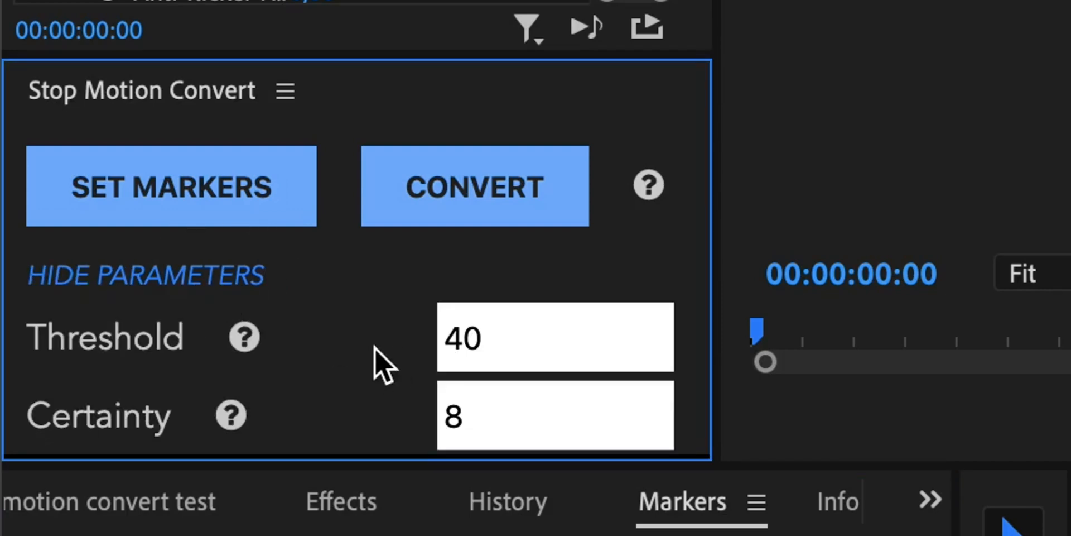
pyautogui.moveTo(130, 431)
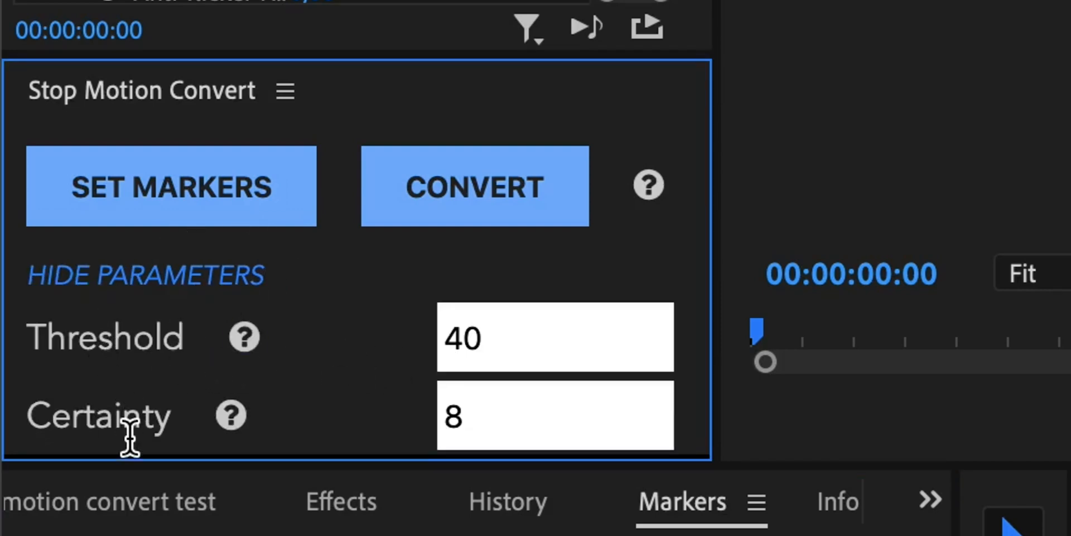
pyautogui.moveTo(369, 427)
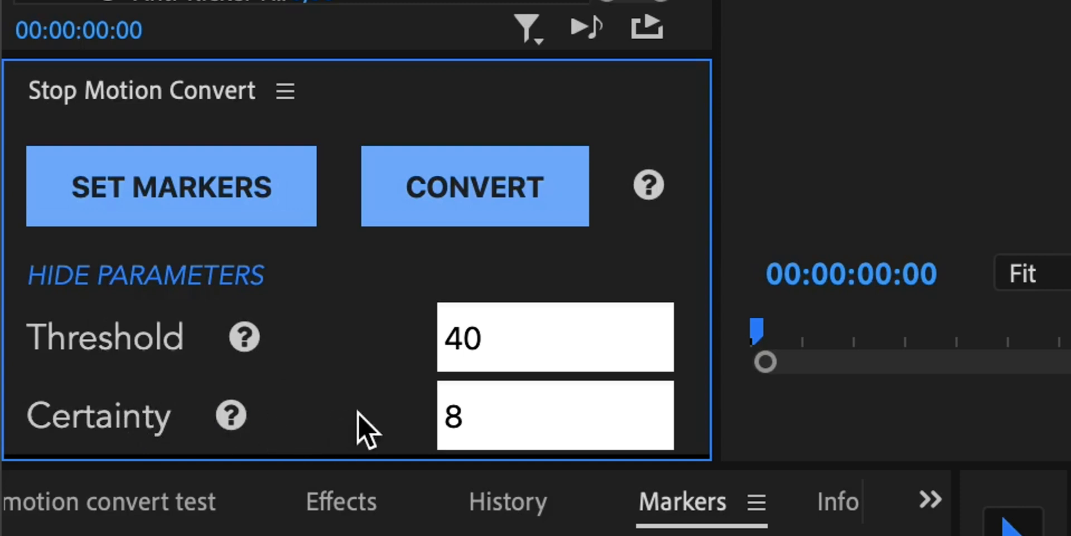
pyautogui.moveTo(244, 337)
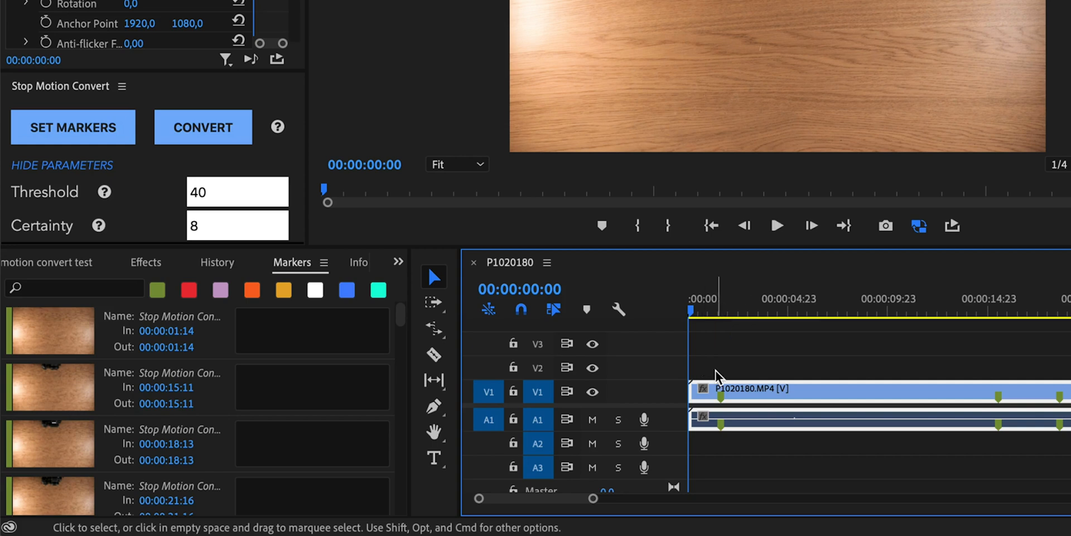
pyautogui.moveTo(738, 400)
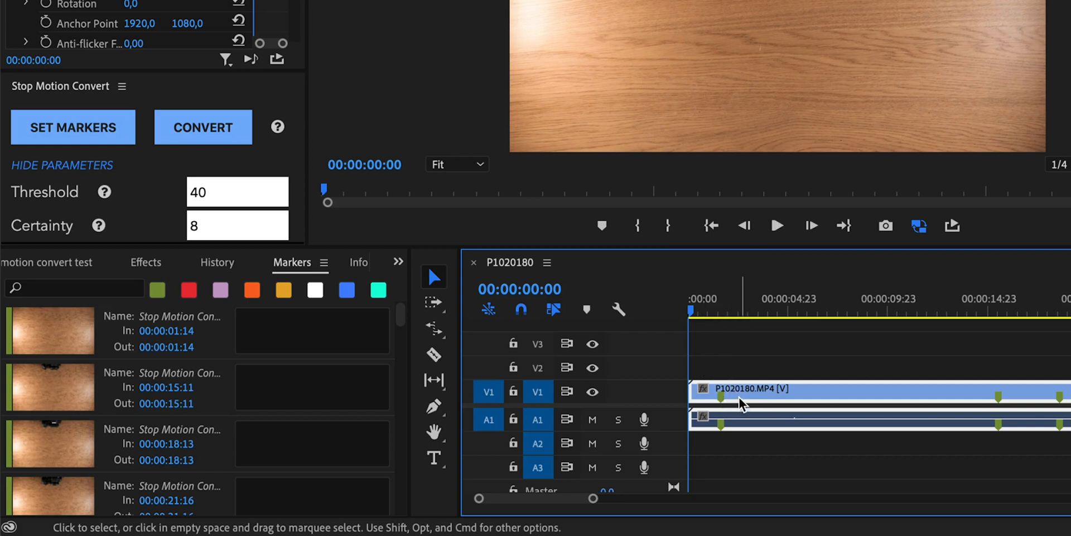
# Select the marked P1020180.MP4 clip and convert it into one-frame stop-motion clips
pyautogui.click(203, 127)
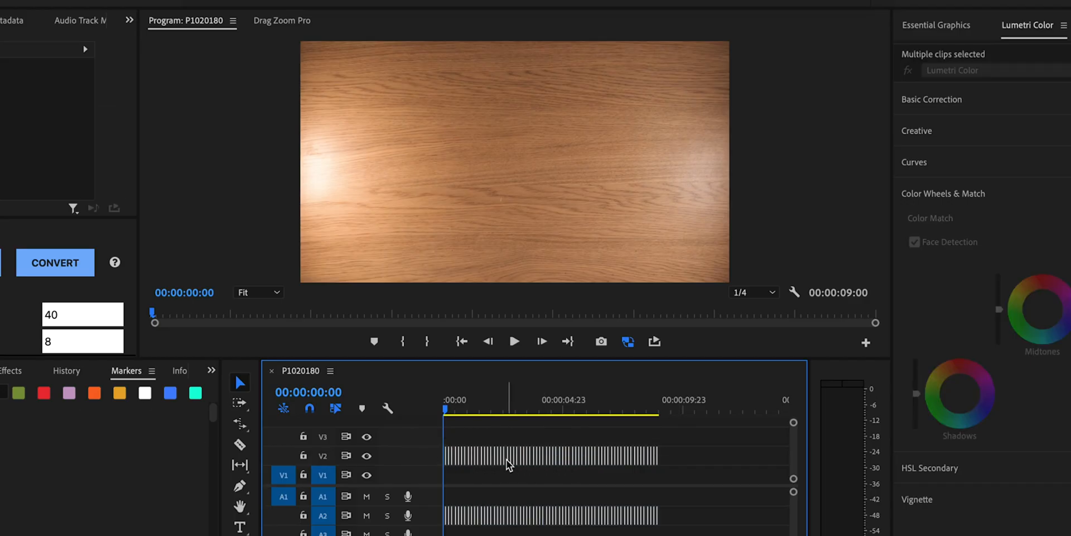
# Nest the selected one-frame clips into a single sequence via the context menu
pyautogui.rightClick(508, 465)
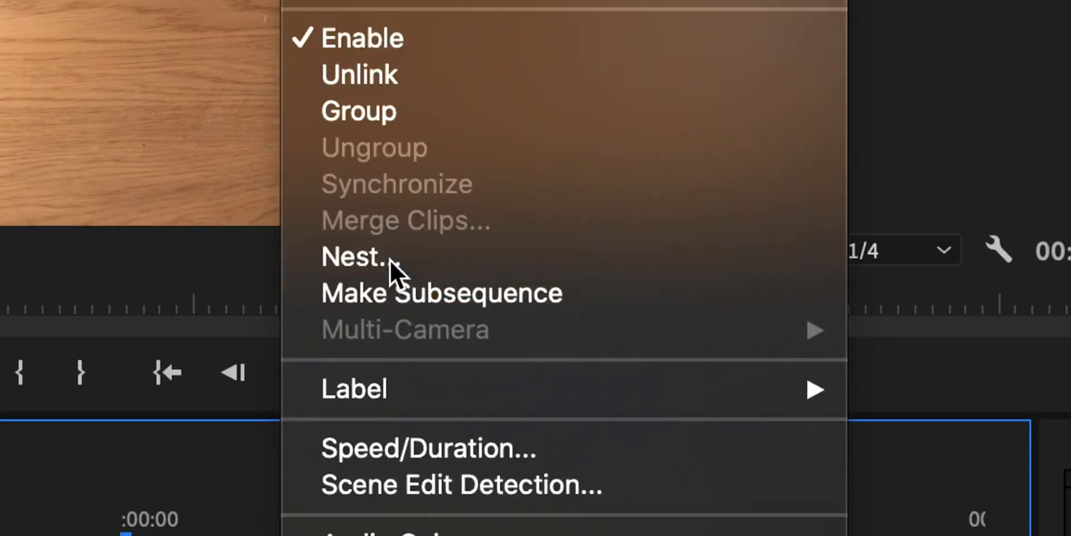
pyautogui.click(351, 257)
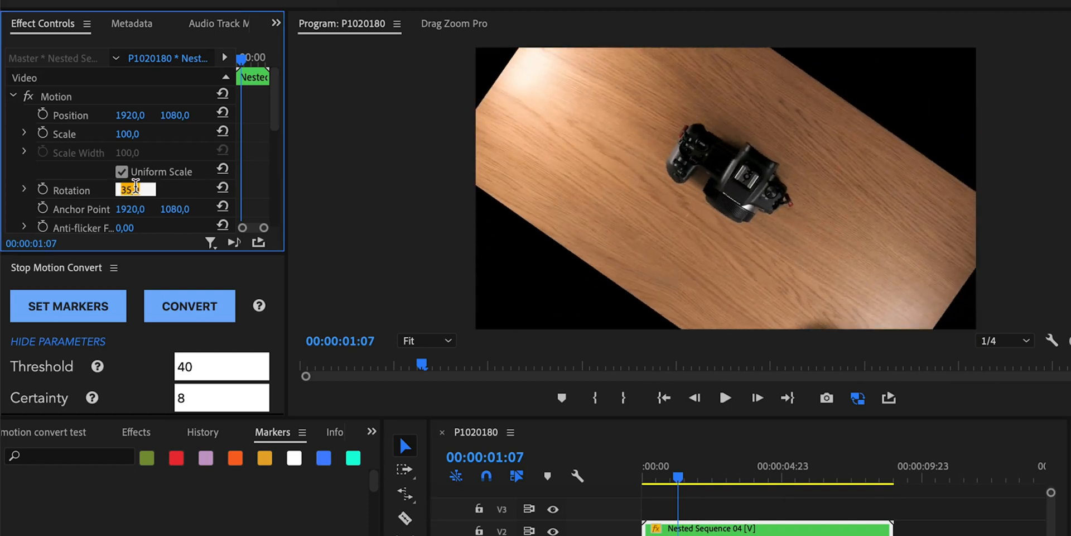
# Set the nested sequence's Rotation to 180 and scrub the playhead to preview the animation
pyautogui.write('180')
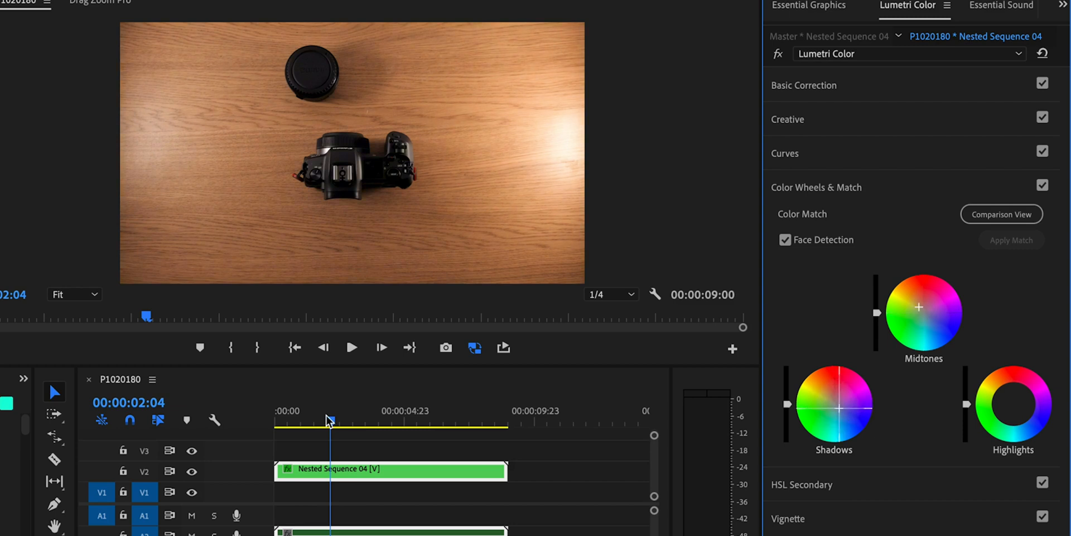
pyautogui.moveTo(328, 421); pyautogui.dragTo(392, 421)
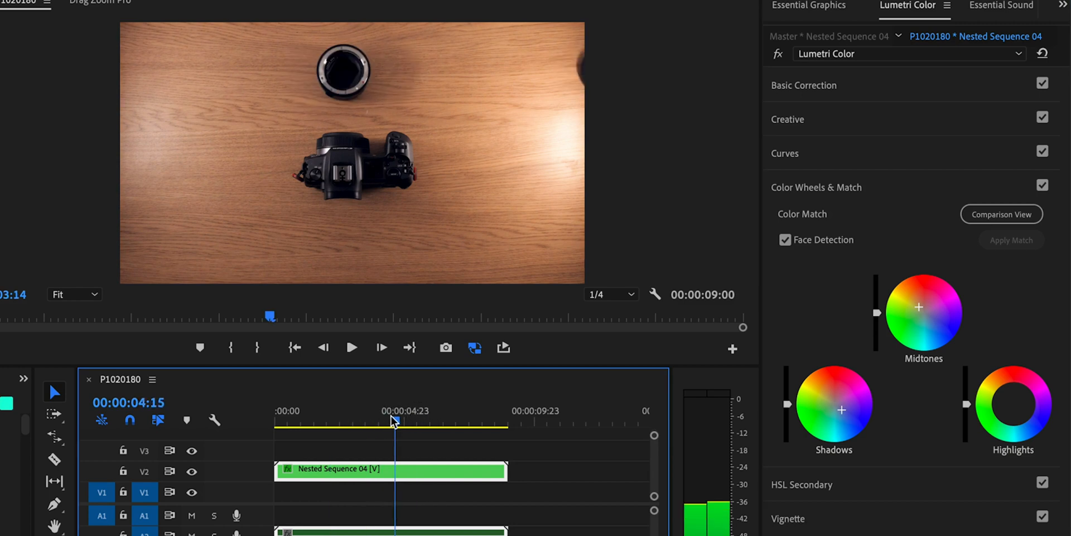